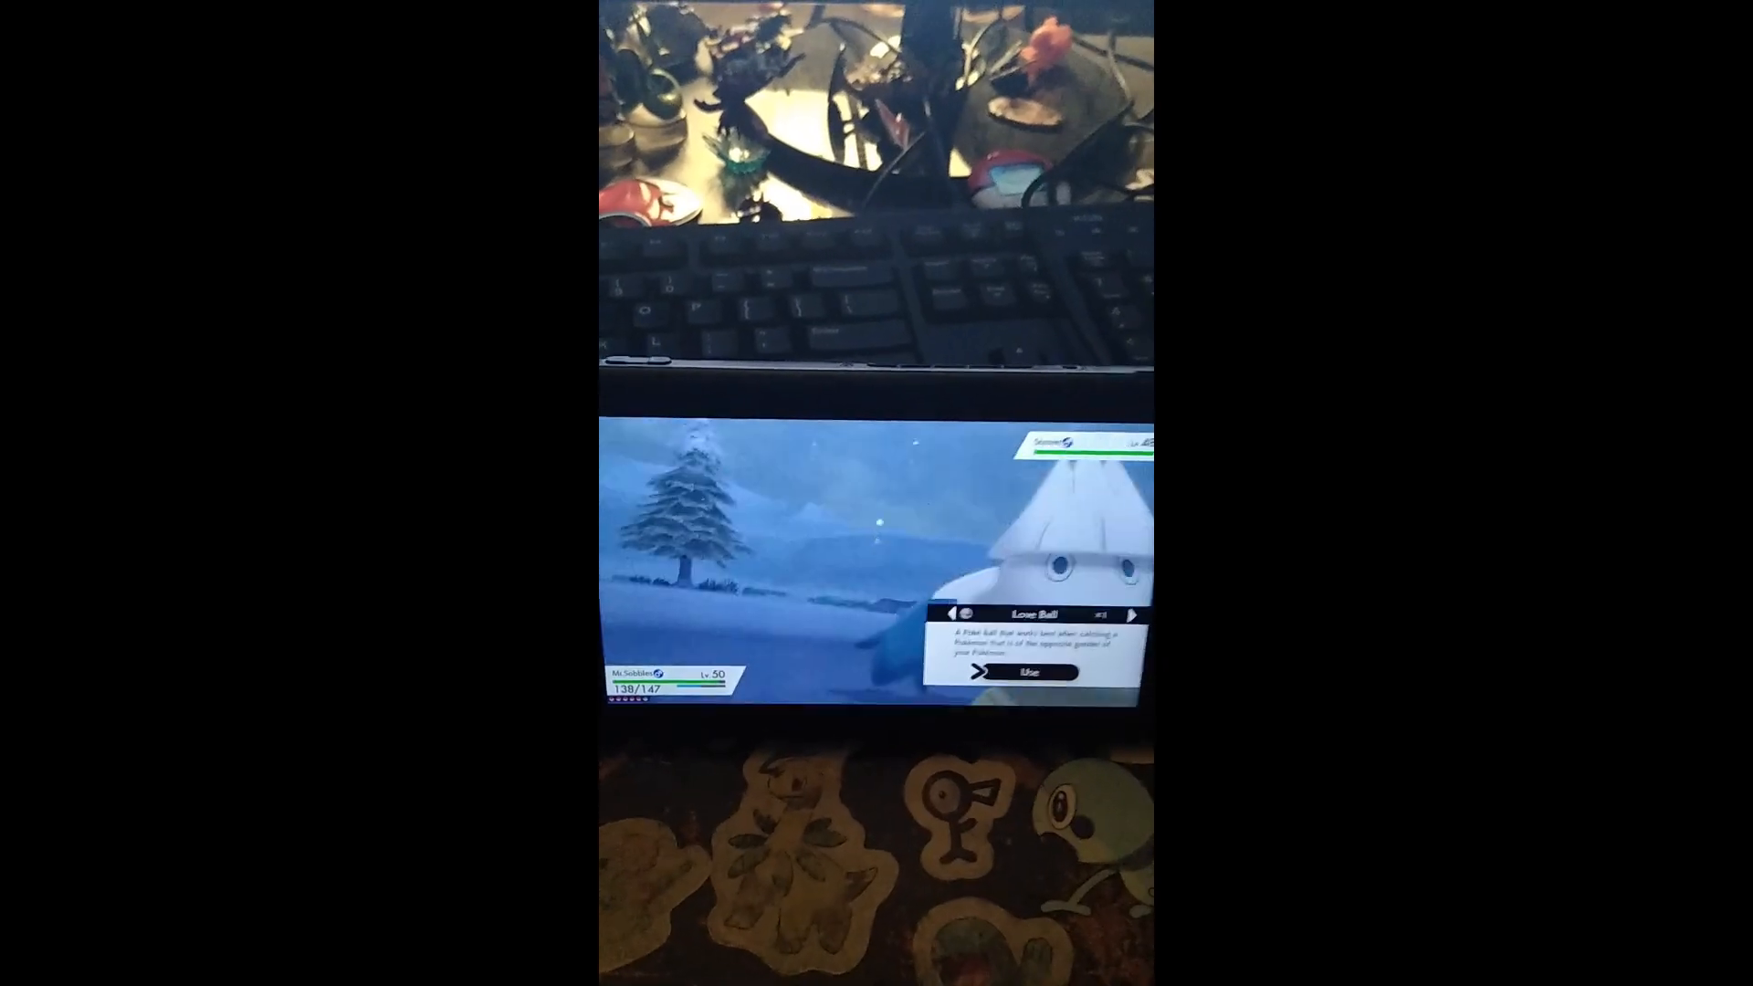
Step: Cycle the selected ball from the Love Ball to Ultra Balls for the wild Snom
click(1130, 614)
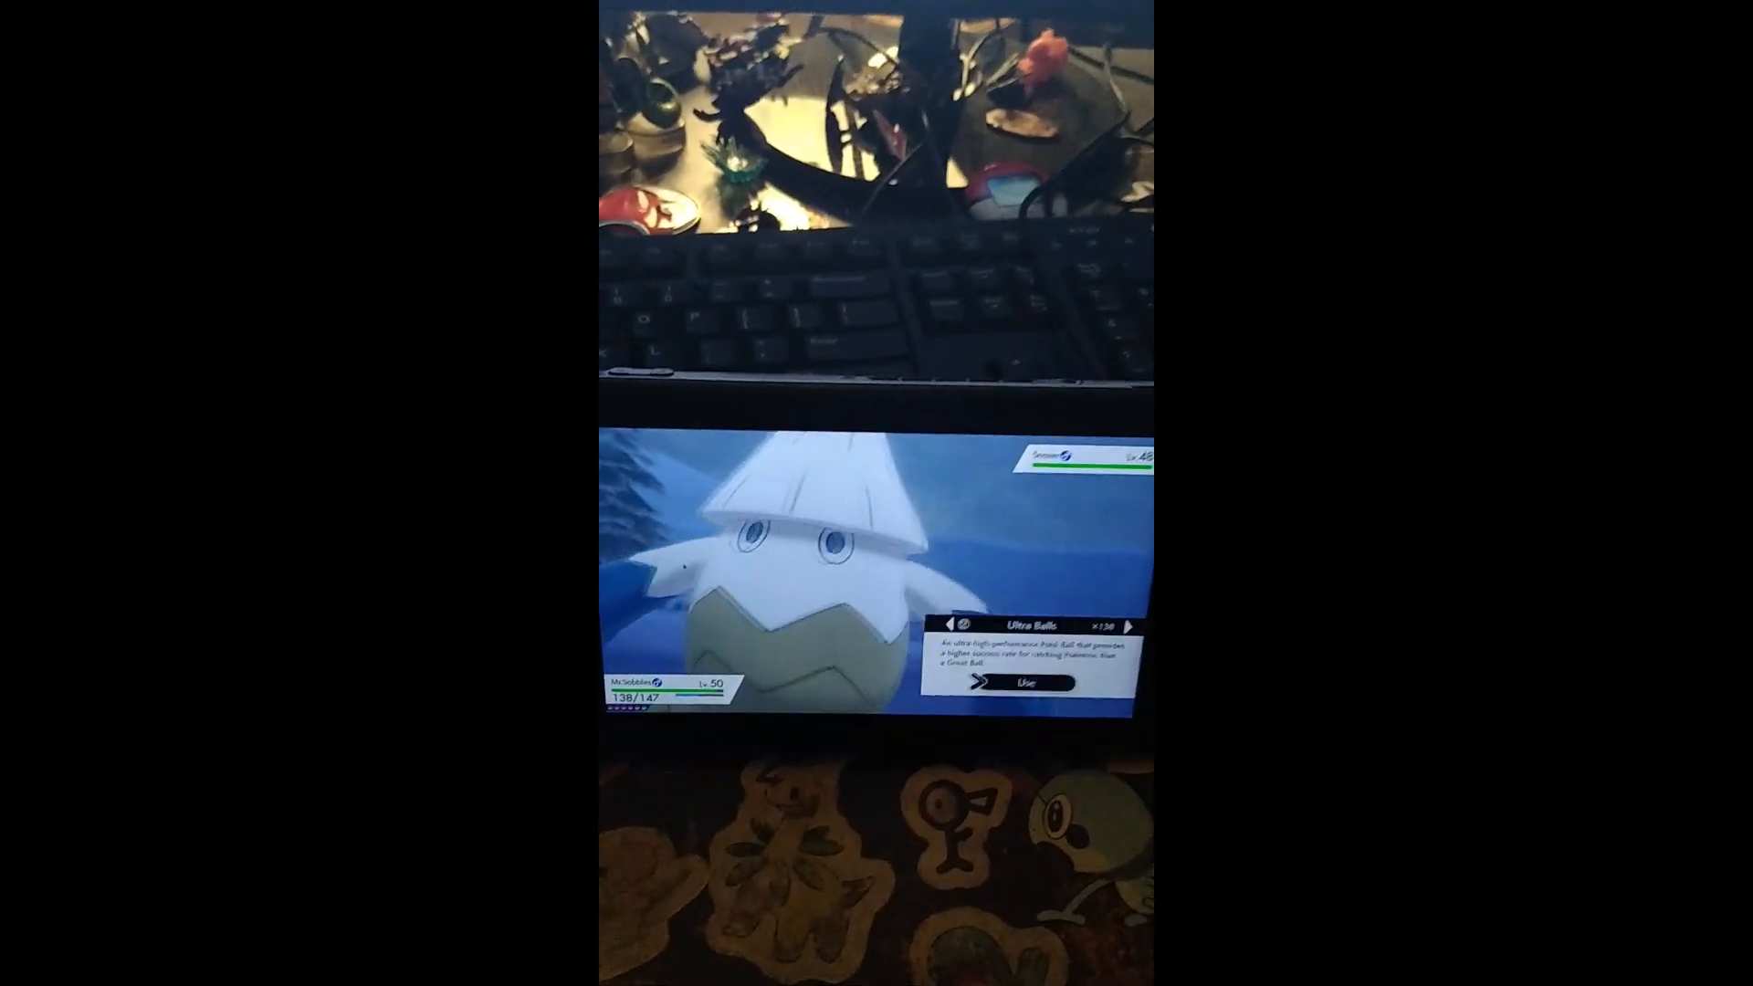